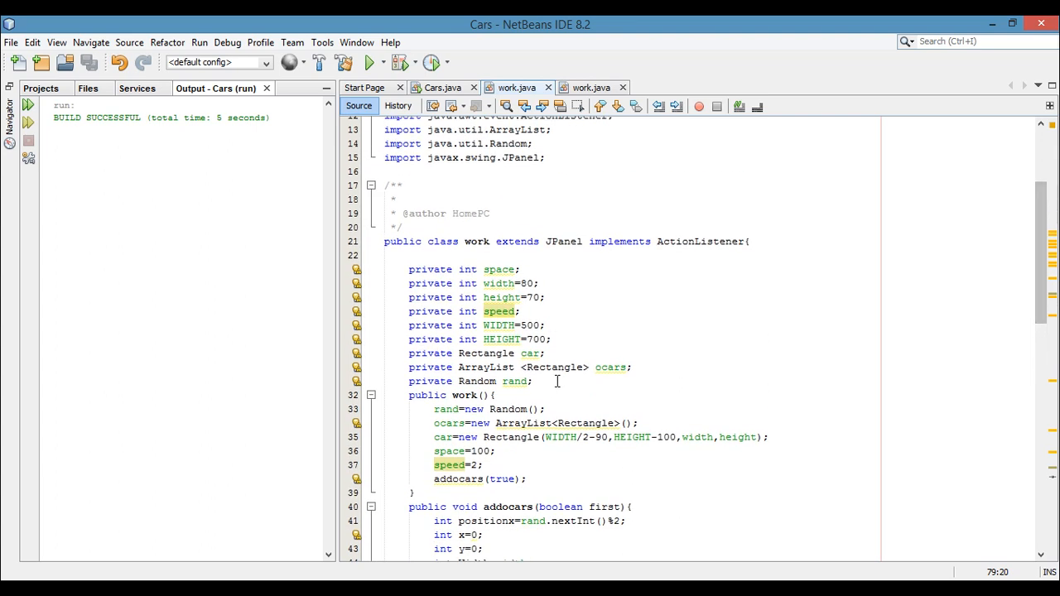
# - Declare a 'Timer t;' field and import javax.swing.Timer via the error hint
pyautogui.write('Tim')
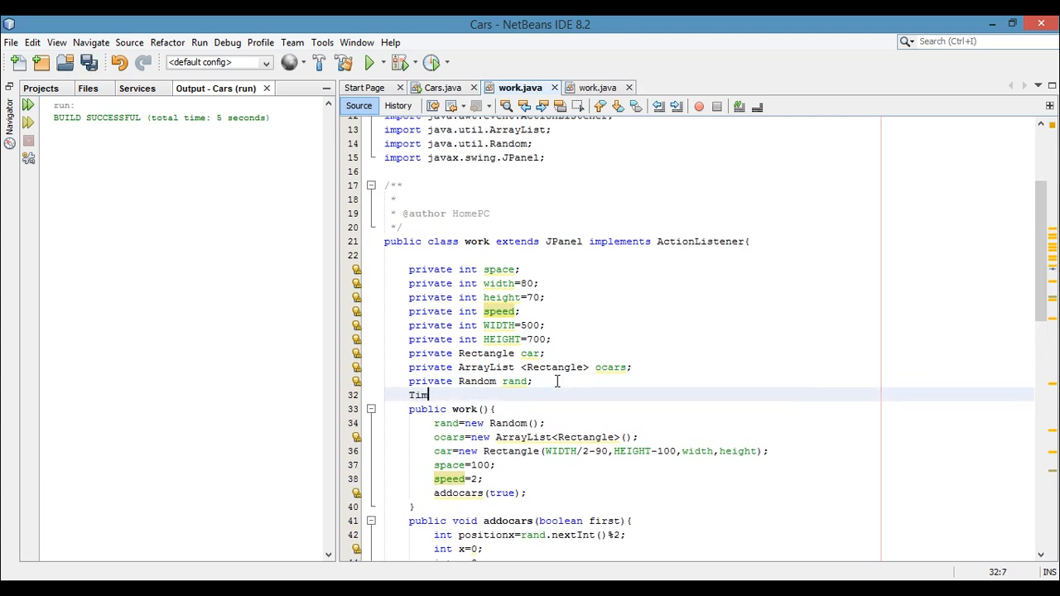
pyautogui.write('er t;')
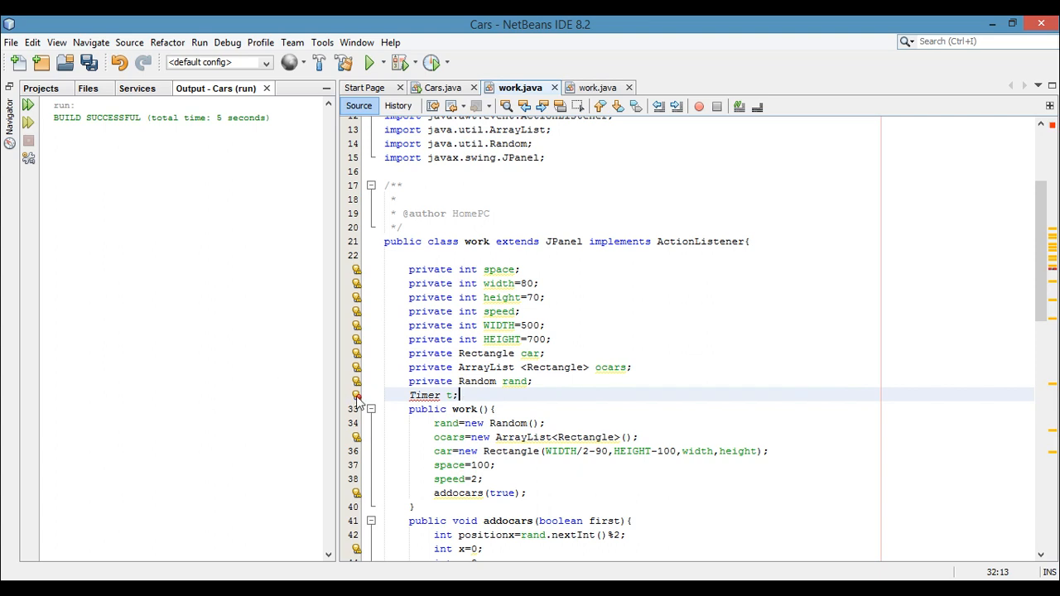
pyautogui.click(356, 395)
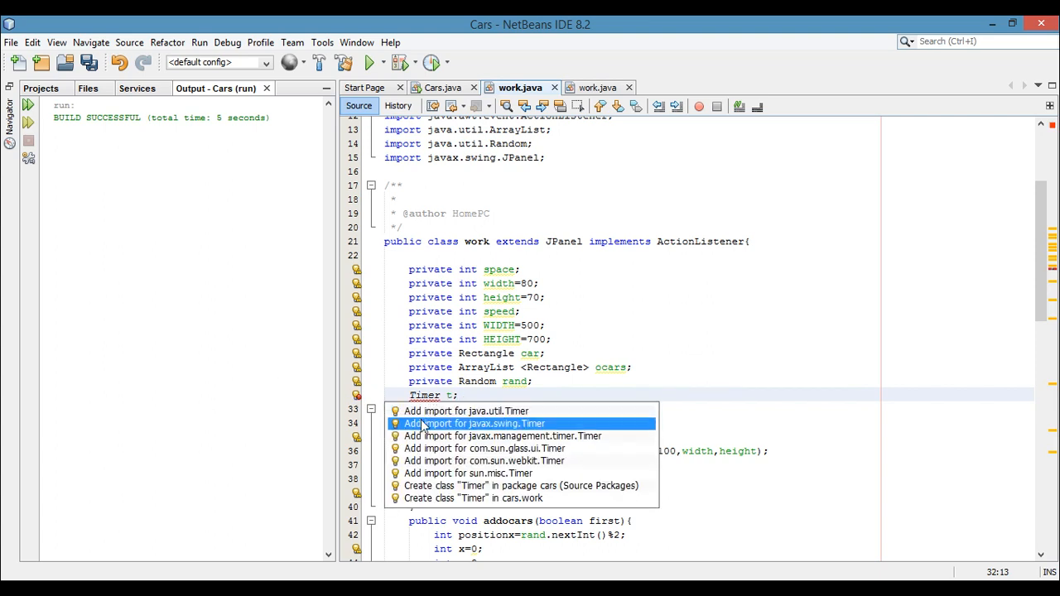
pyautogui.click(474, 424)
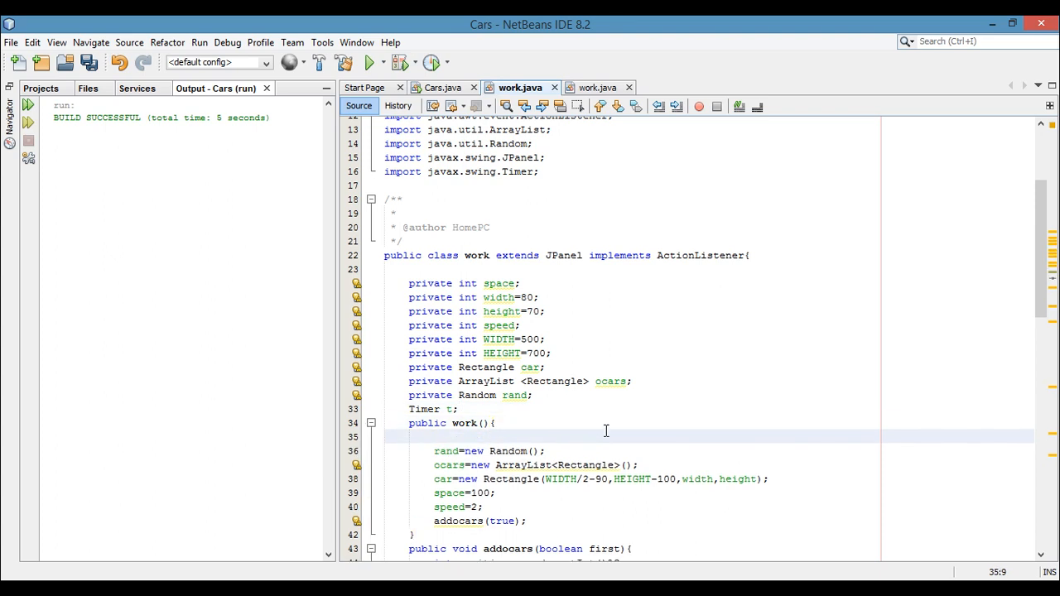
# - Create the timer in the constructor with 't=new Timer(20,this);'
pyautogui.write('t=')
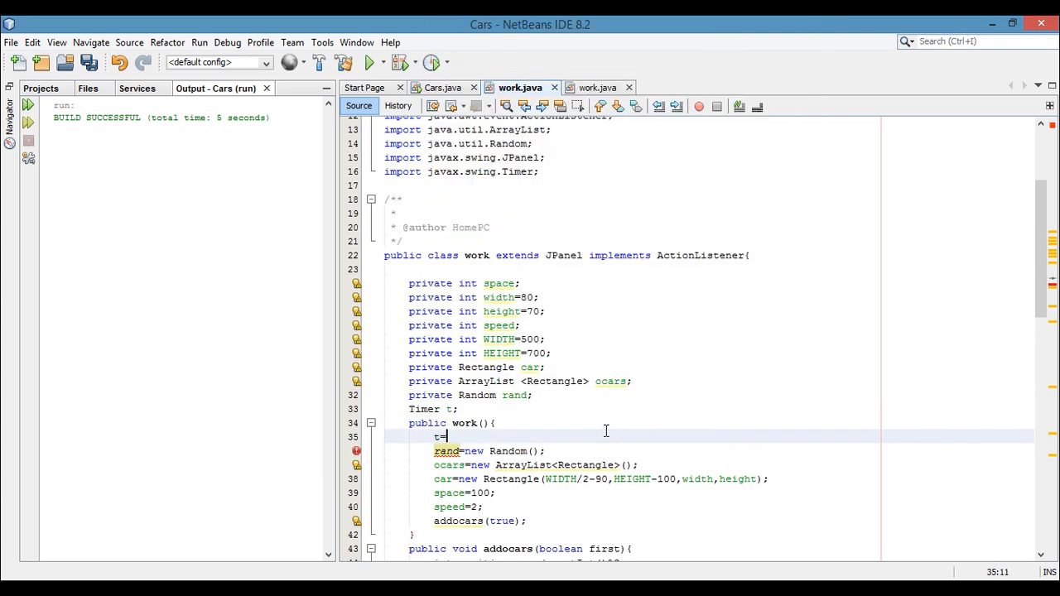
pyautogui.write('n')
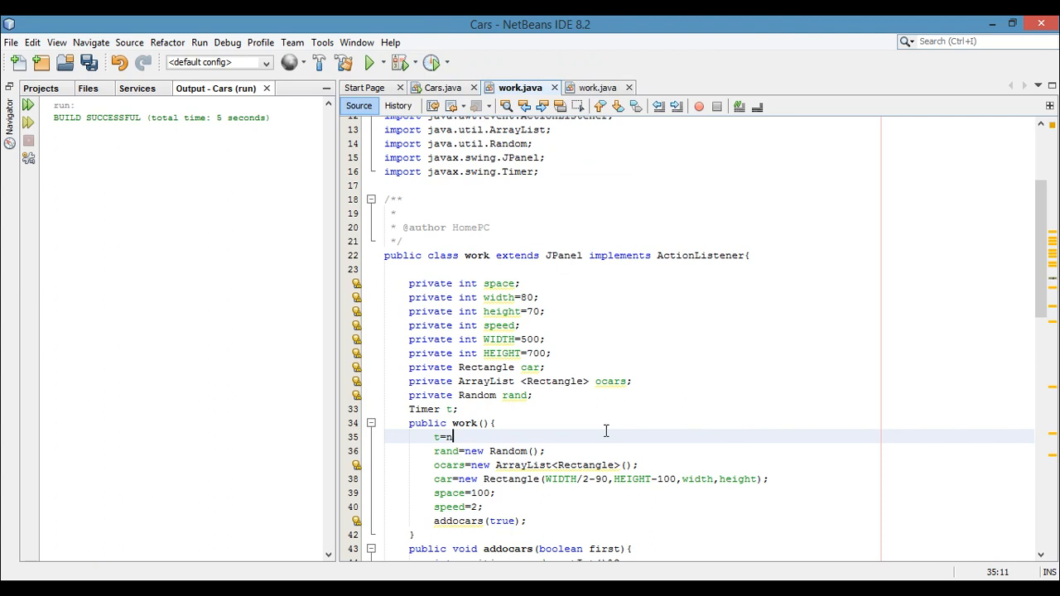
pyautogui.write('ew T')
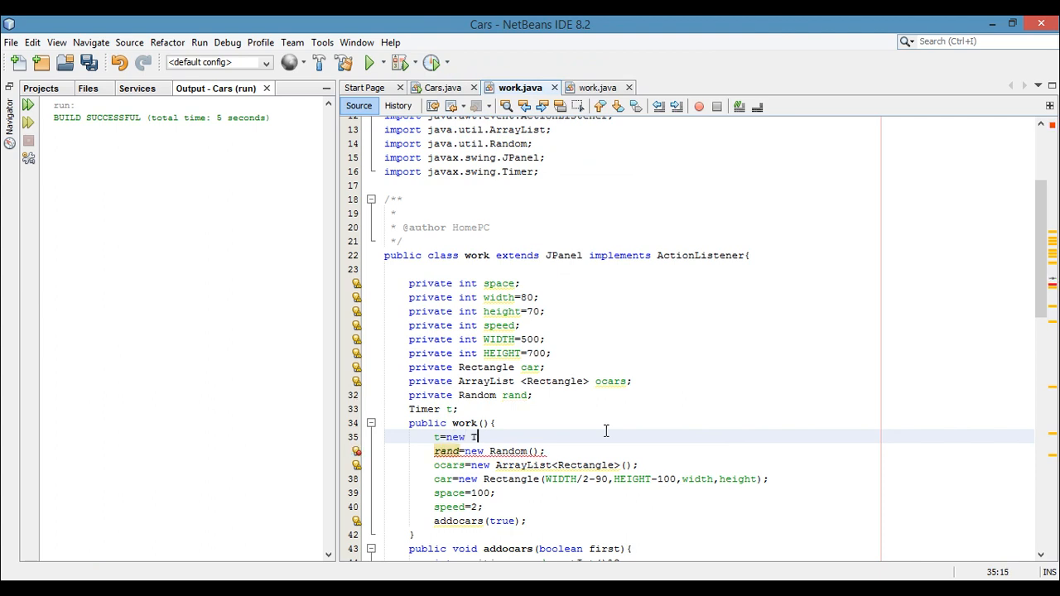
pyautogui.write('i')
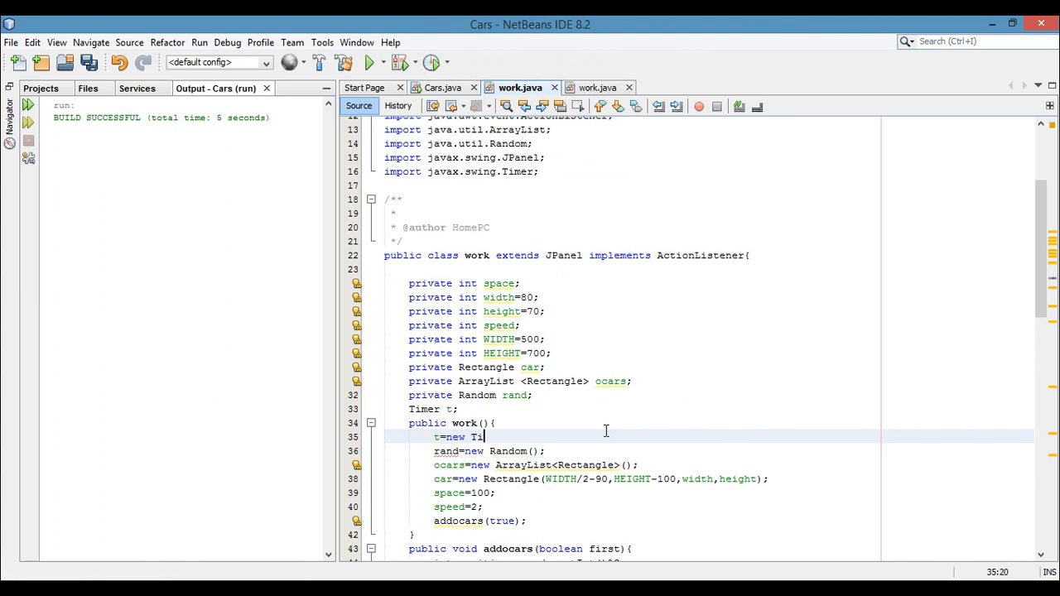
pyautogui.write('mer();')
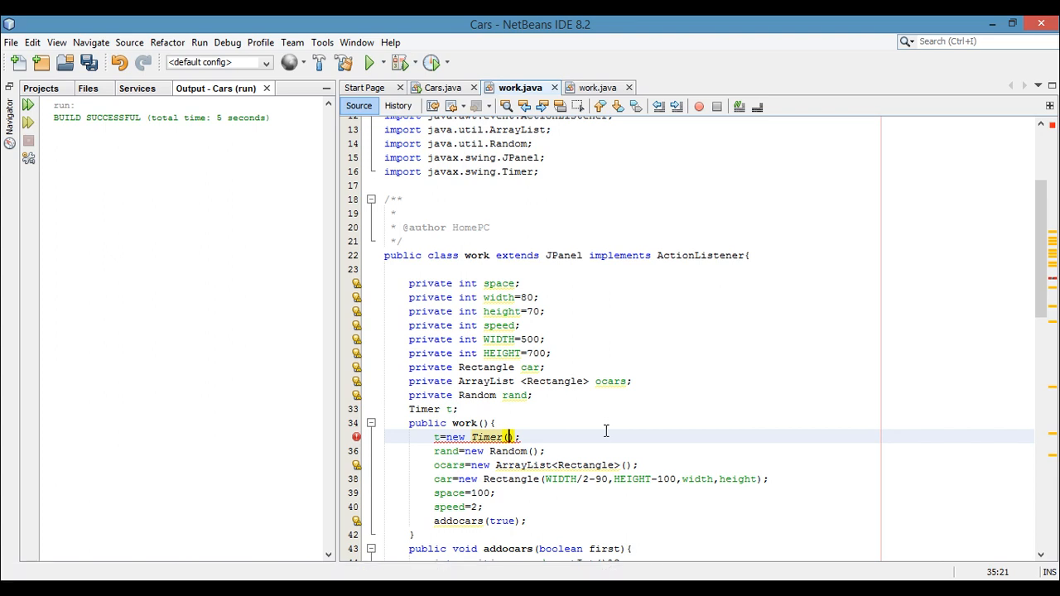
pyautogui.write('20,')
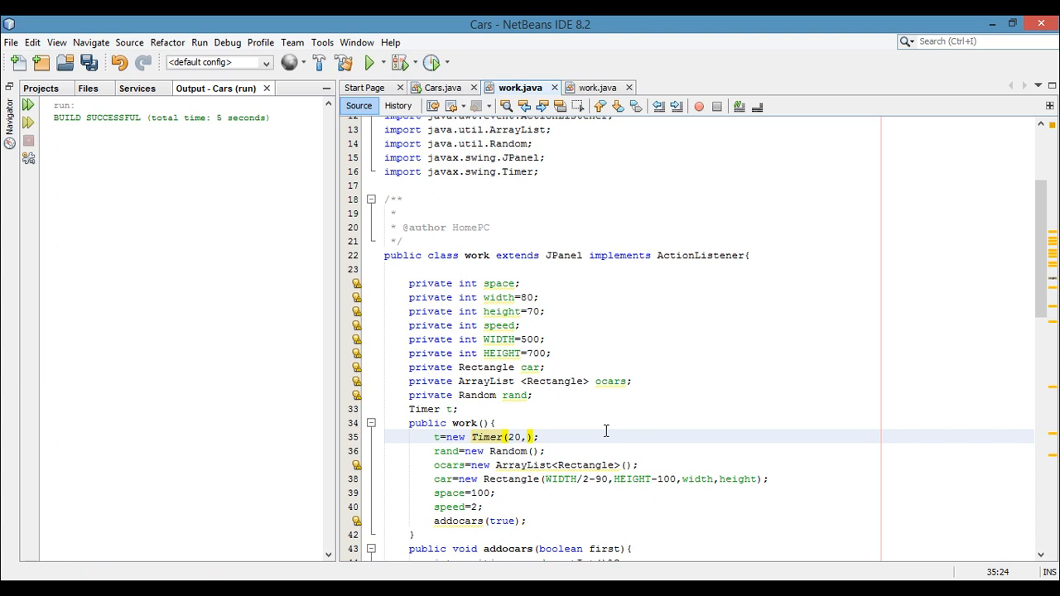
pyautogui.write('his')
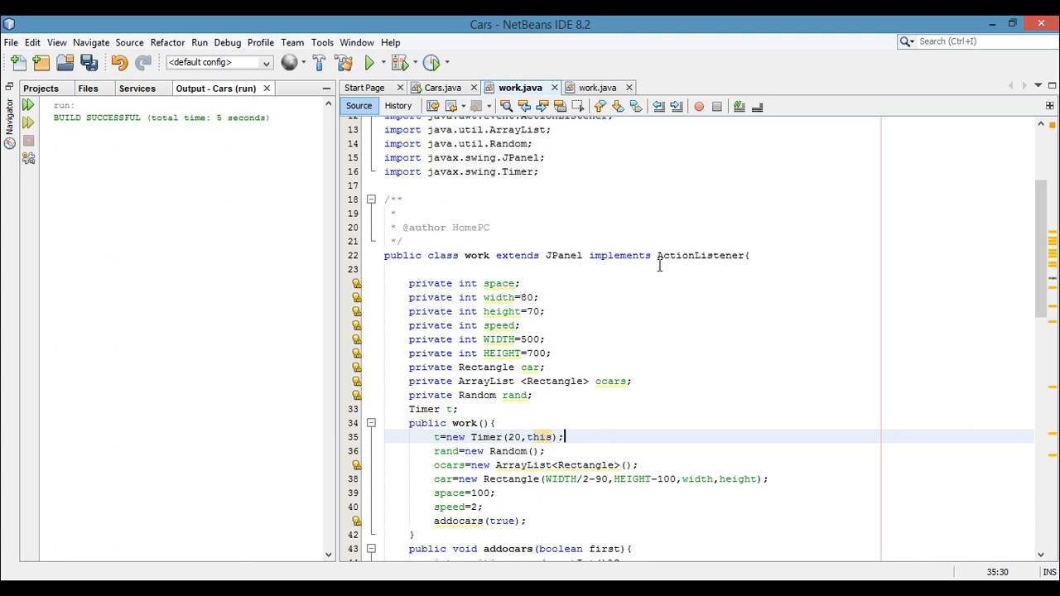
# - Start the timer with 't.start();' after the addocars(true) call
pyautogui.doubleClick(698, 255)
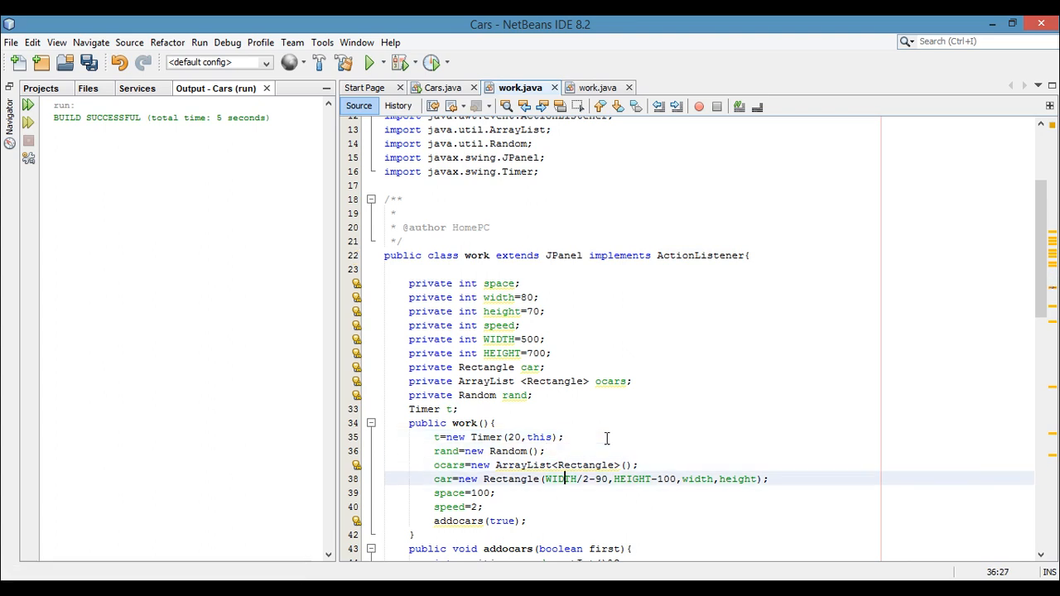
pyautogui.write('t')
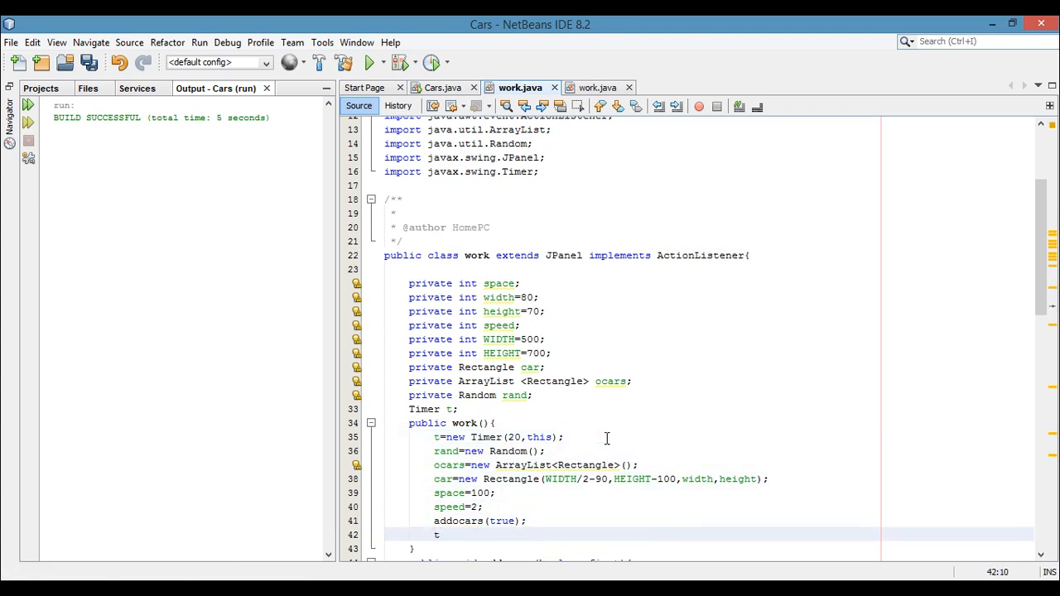
pyautogui.write('.sta')
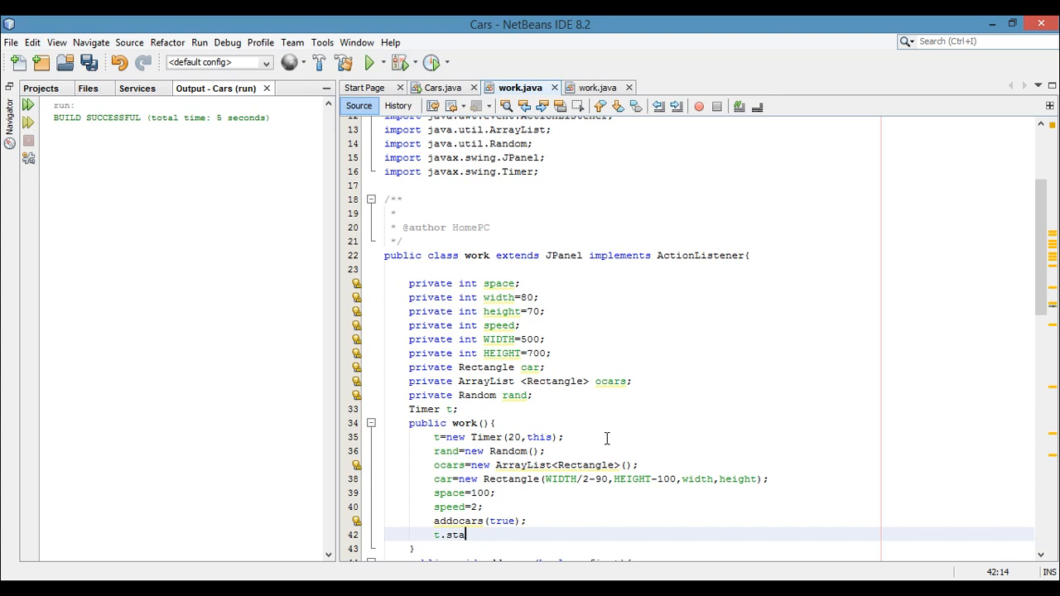
pyautogui.write('rt( )')
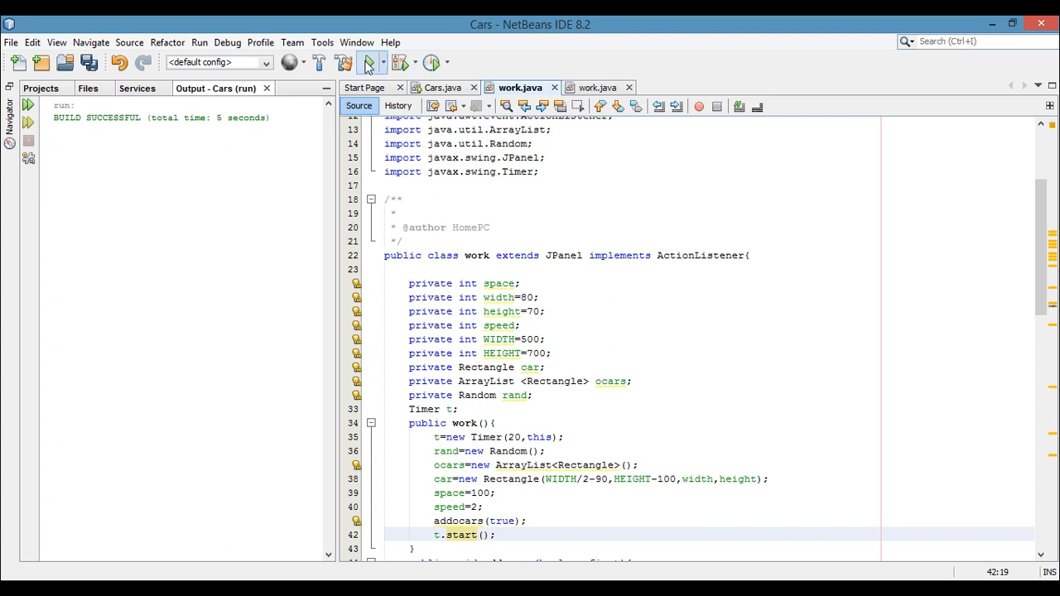
# - Run the Cars project with the timer code and scroll to the fillRect obstacle call
pyautogui.click(367, 63)
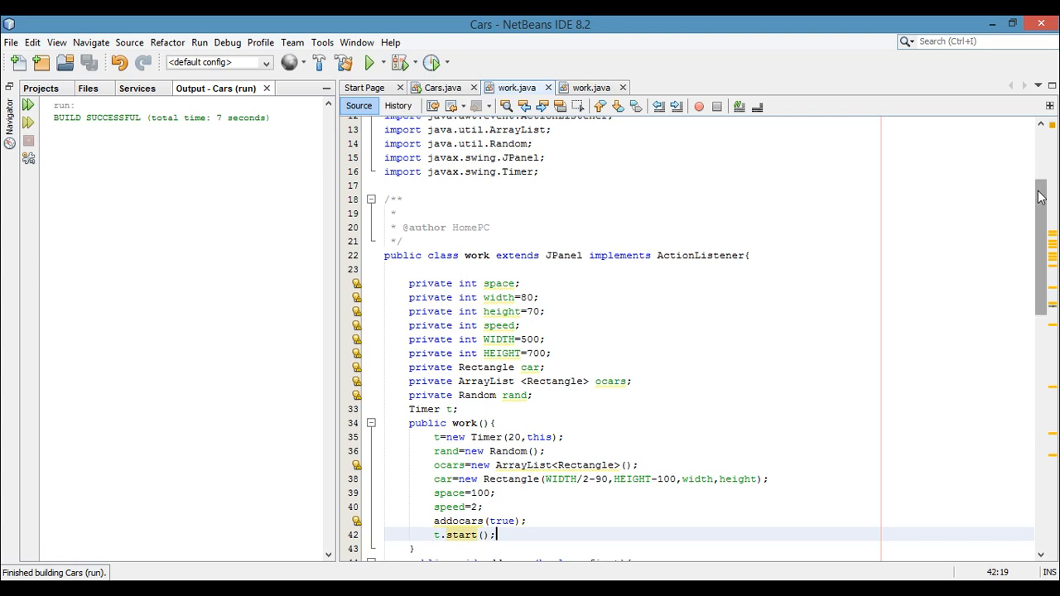
pyautogui.scroll(-3)
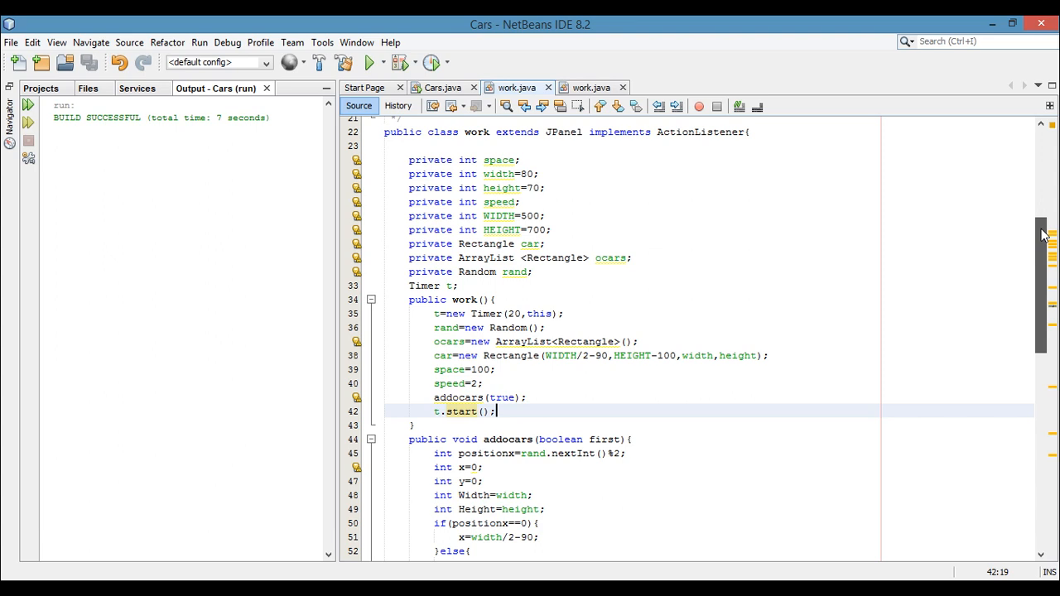
pyautogui.scroll(-3)
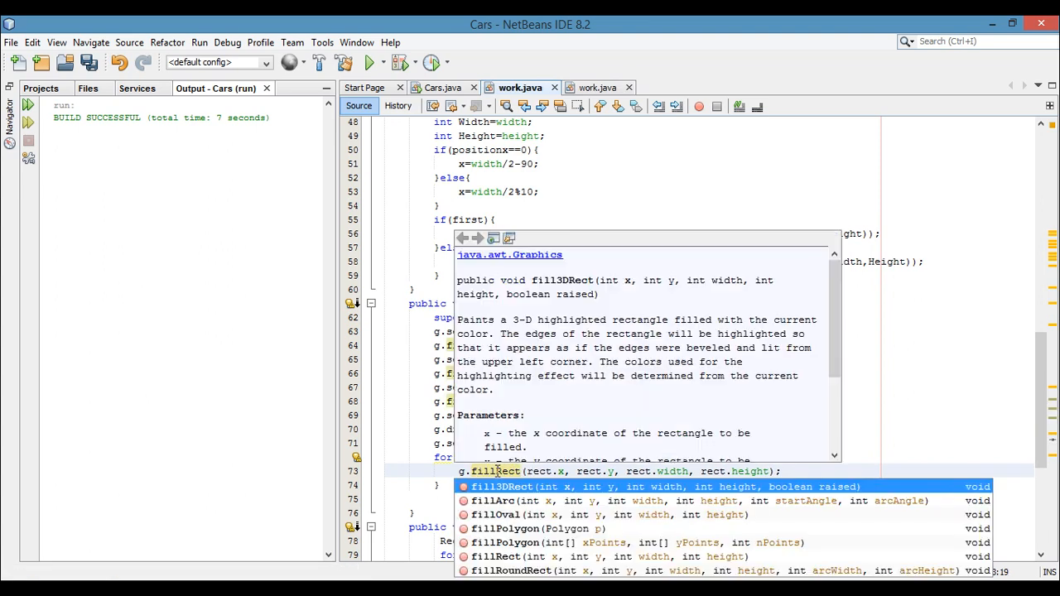
pyautogui.click(529, 556)
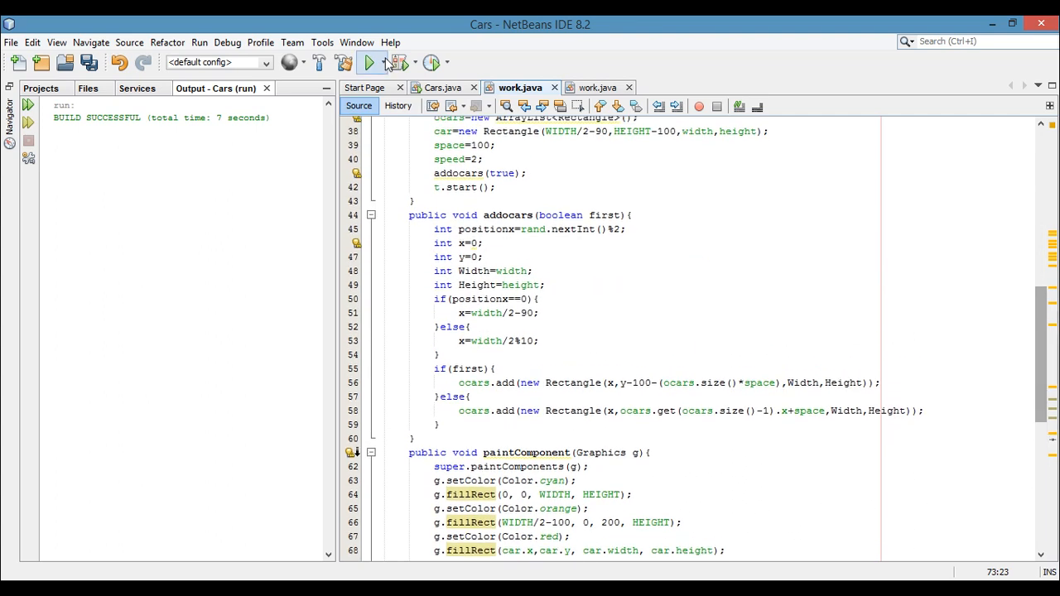
# - Rerun the Cars game, view the road and red car, and close the game window
pyautogui.click(366, 62)
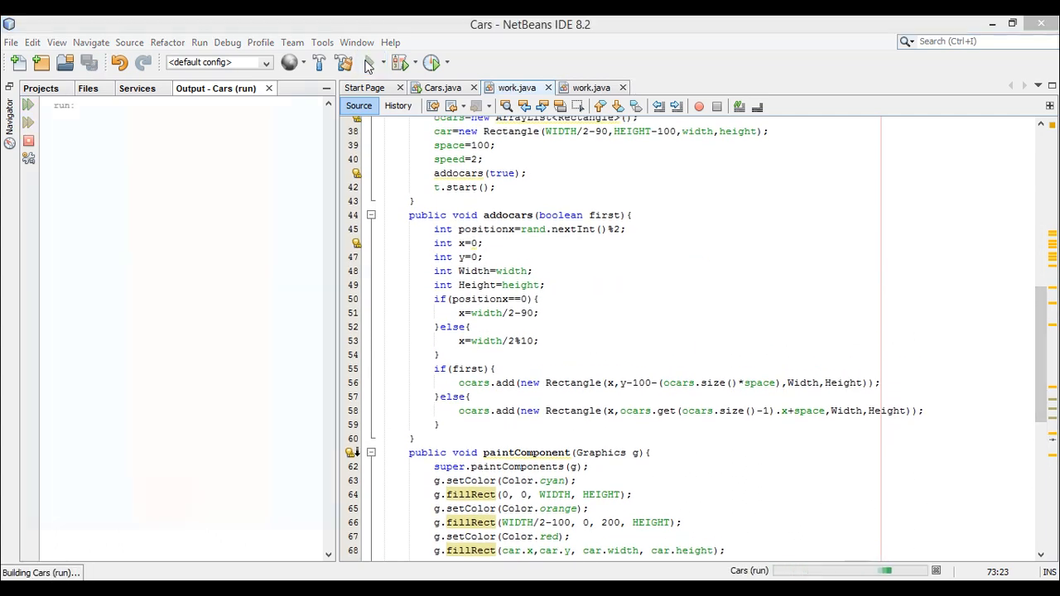
pyautogui.click(366, 62)
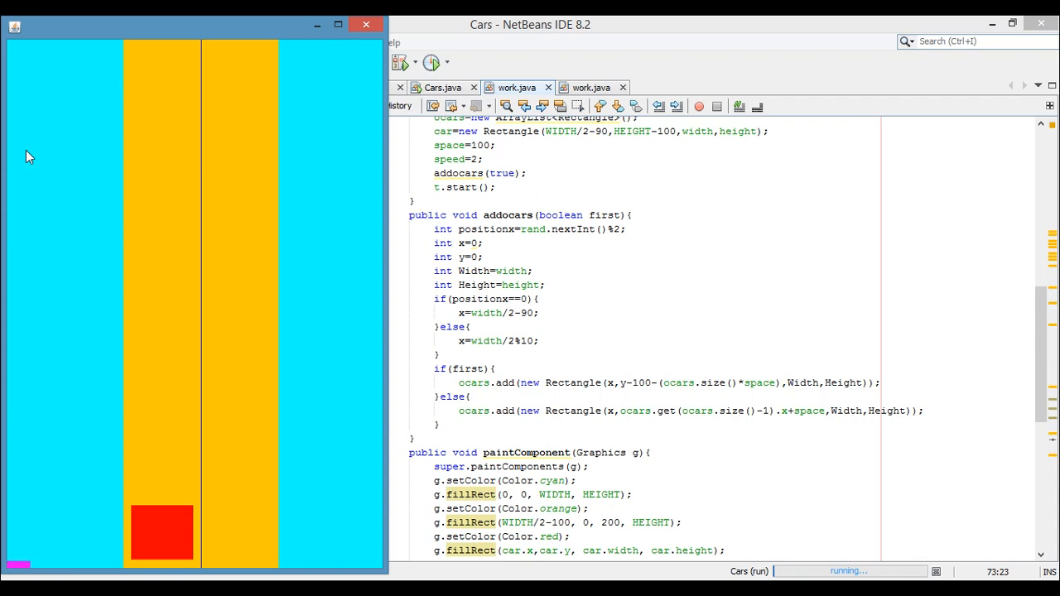
pyautogui.moveTo(365, 25)
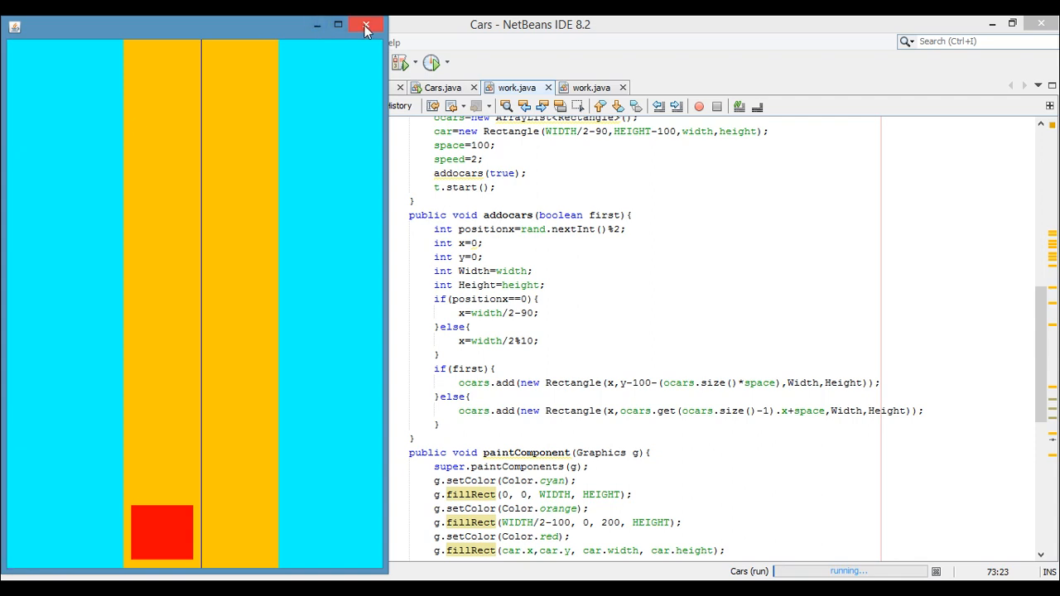
pyautogui.moveTo(365, 27)
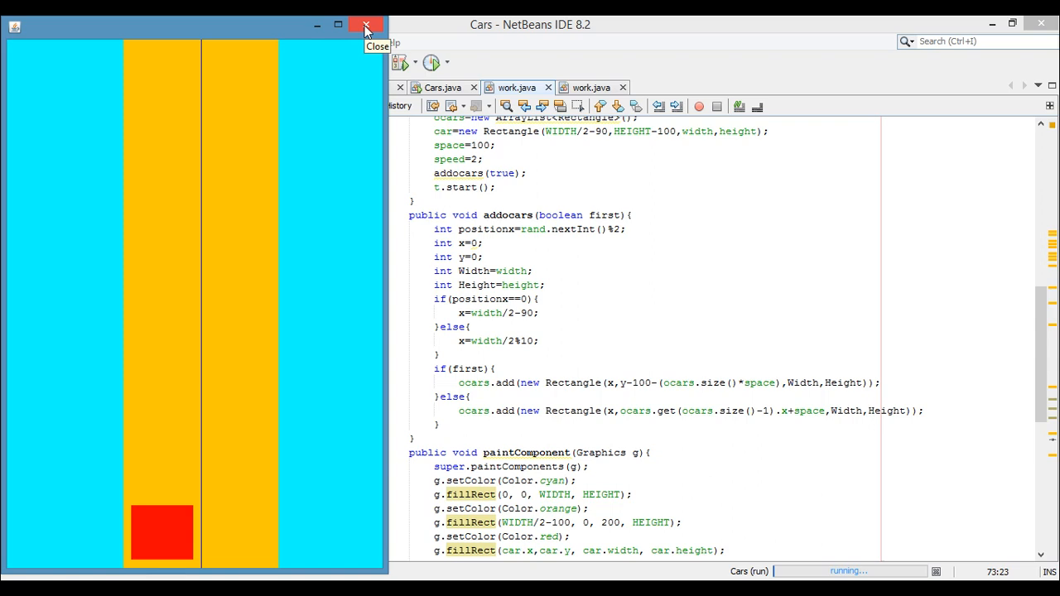
pyautogui.click(366, 24)
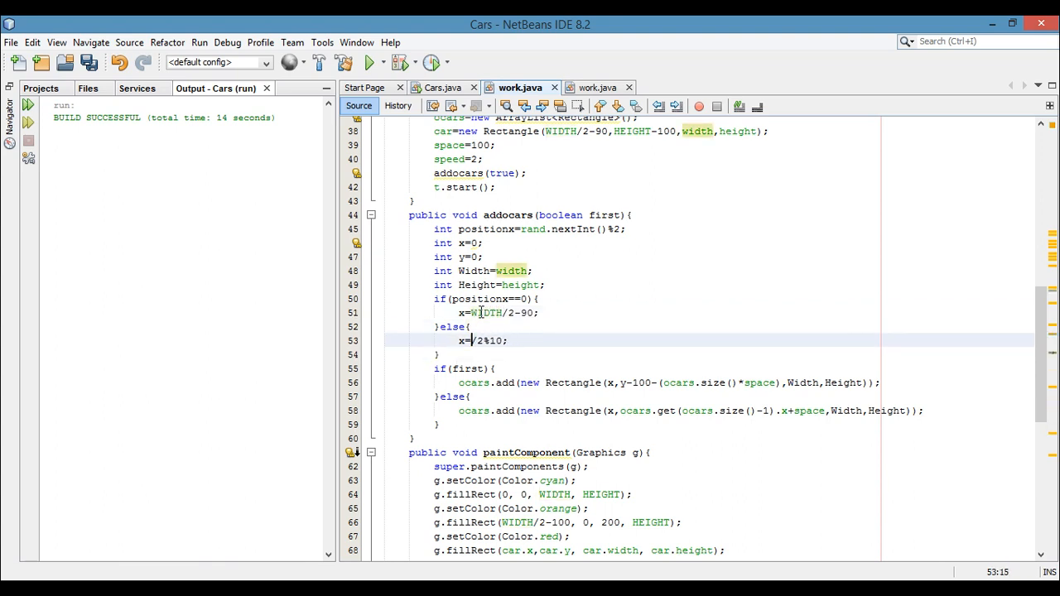
# - Use WIDTH for the right-lane obstacle x, test the game and close it
pyautogui.write('WIDTH')
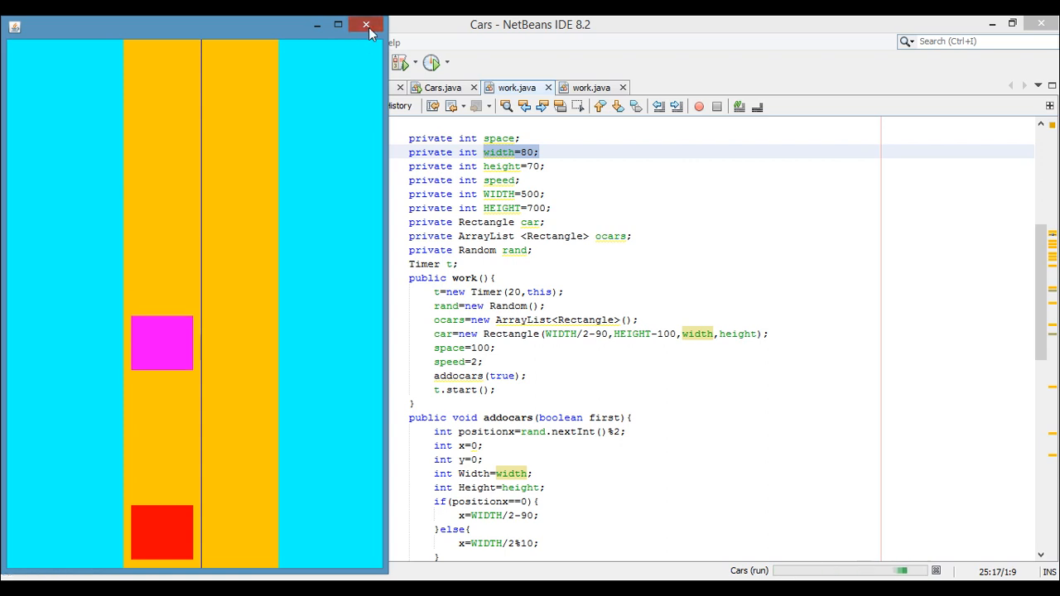
pyautogui.click(364, 25)
pyautogui.write('addocars(true);addocars(true);')
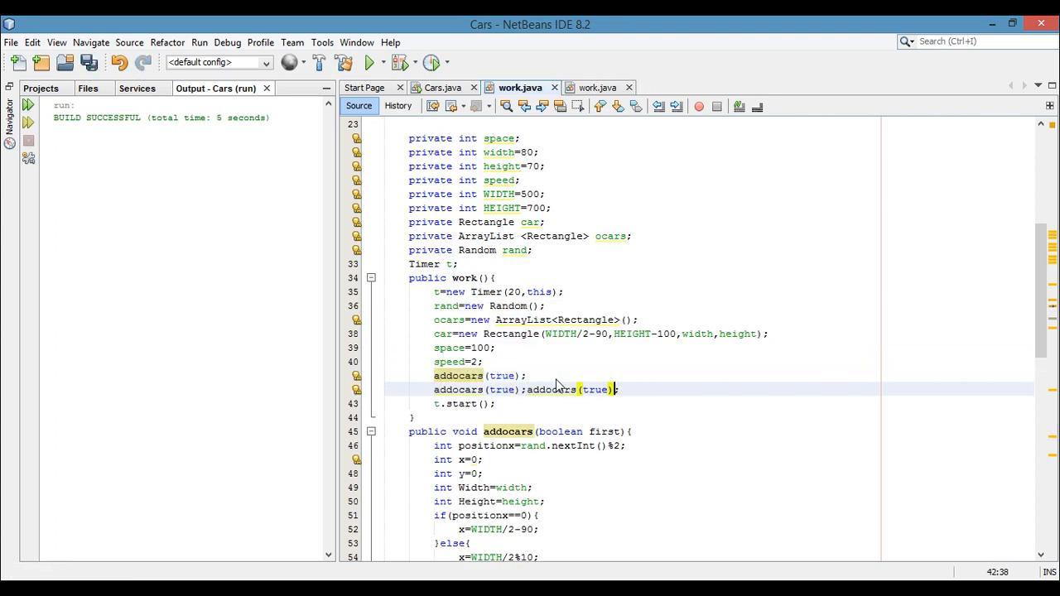
# - Add another addocars(true); line for four calls, test the obstacle cars and close the game
pyautogui.press('Enter')
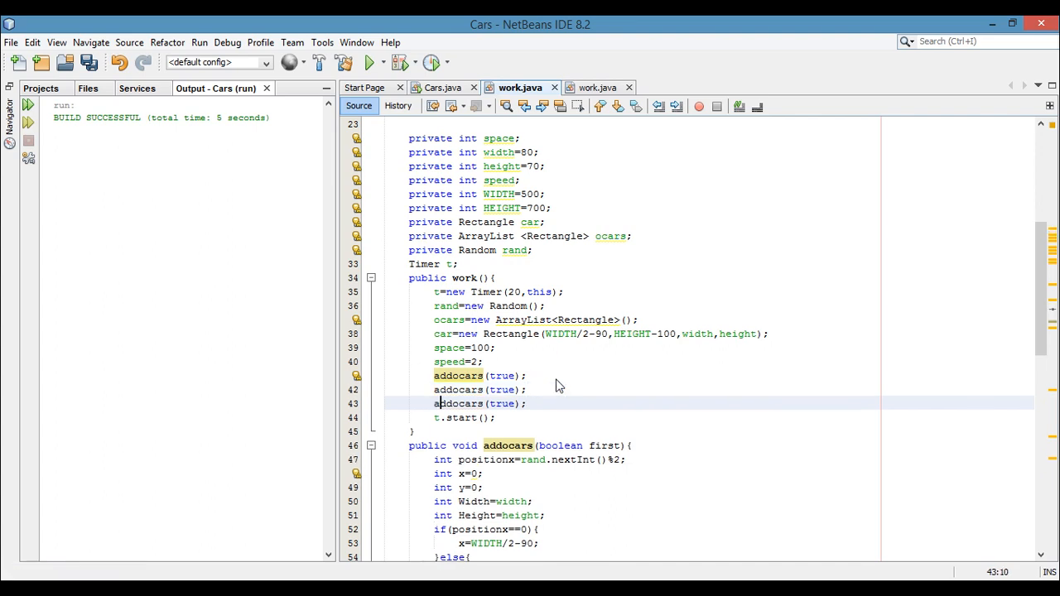
pyautogui.write('addocars(true);')
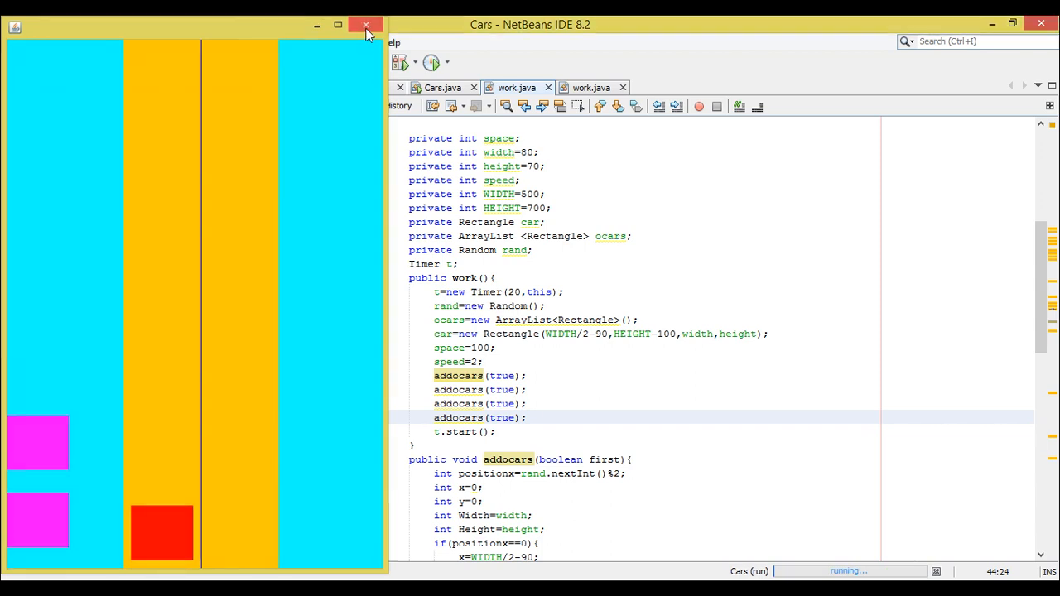
pyautogui.click(366, 24)
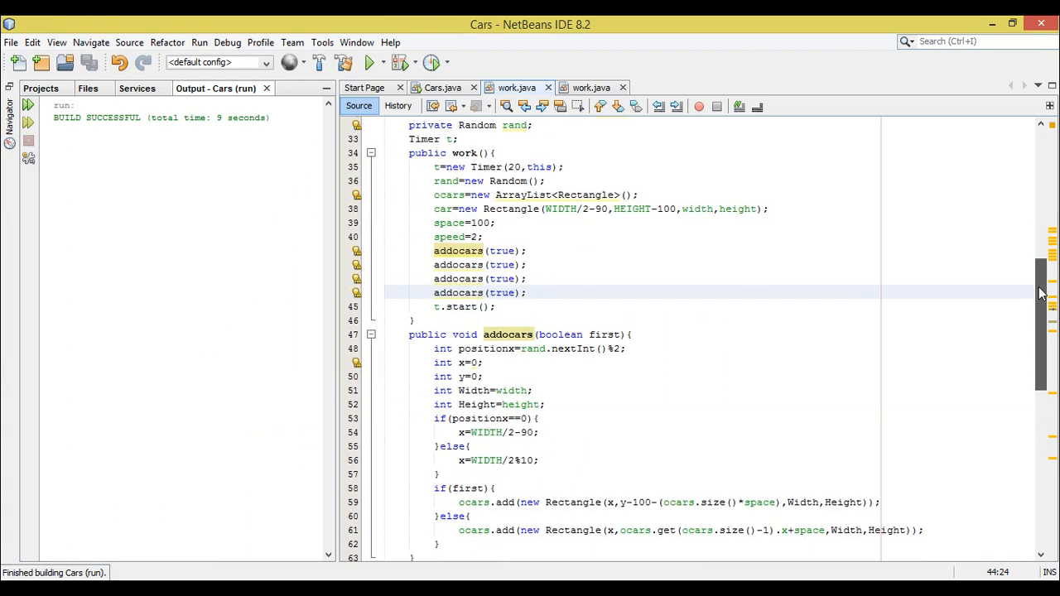
pyautogui.click(525, 292)
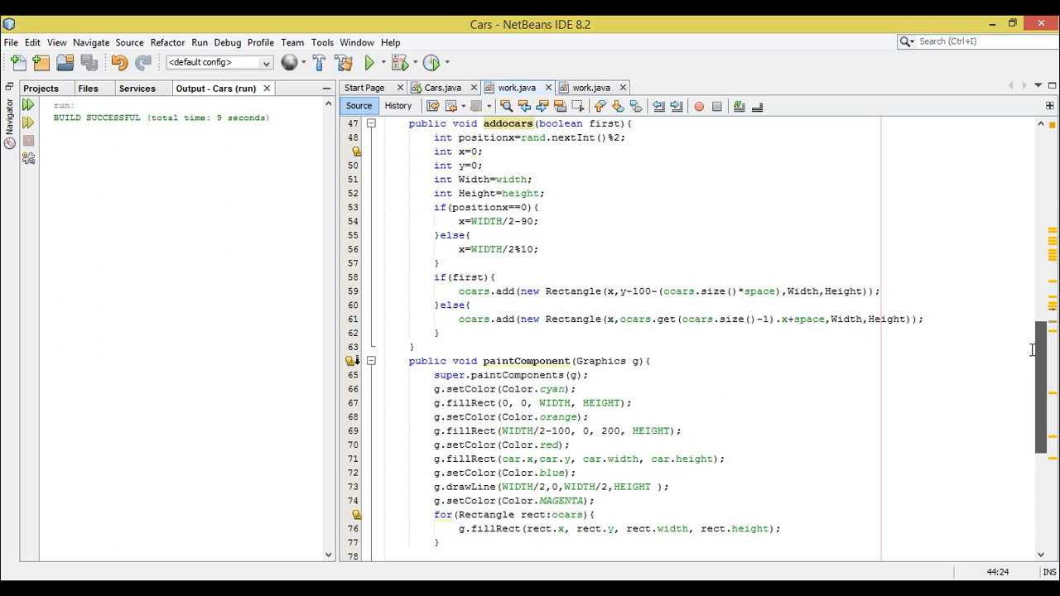
# - Set the right-lane obstacle x to WIDTH/2+10 and rerun the Cars game
pyautogui.click(521, 248)
pyautogui.write('+')
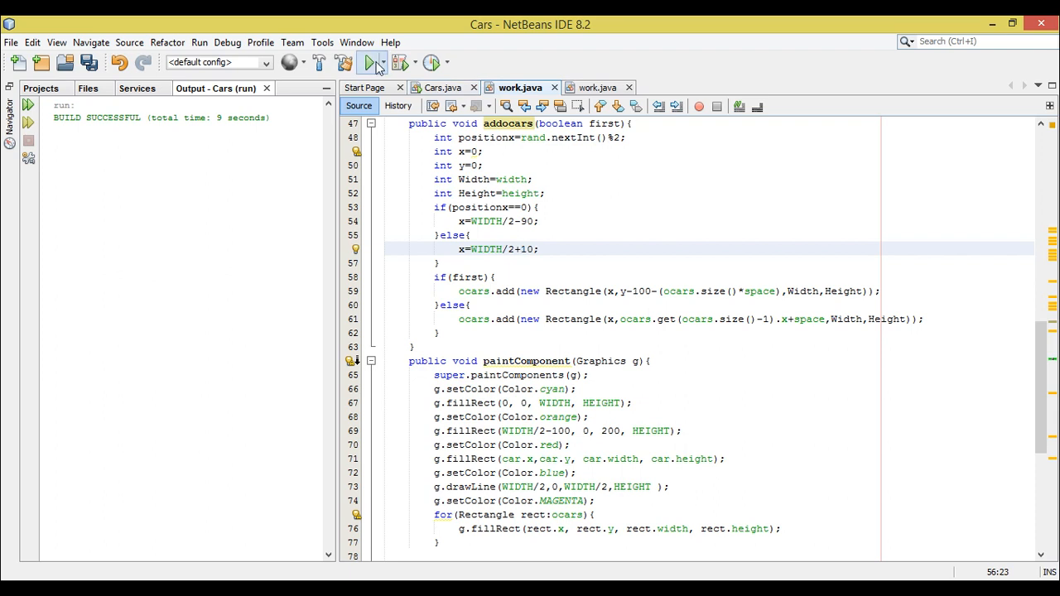
pyautogui.click(372, 62)
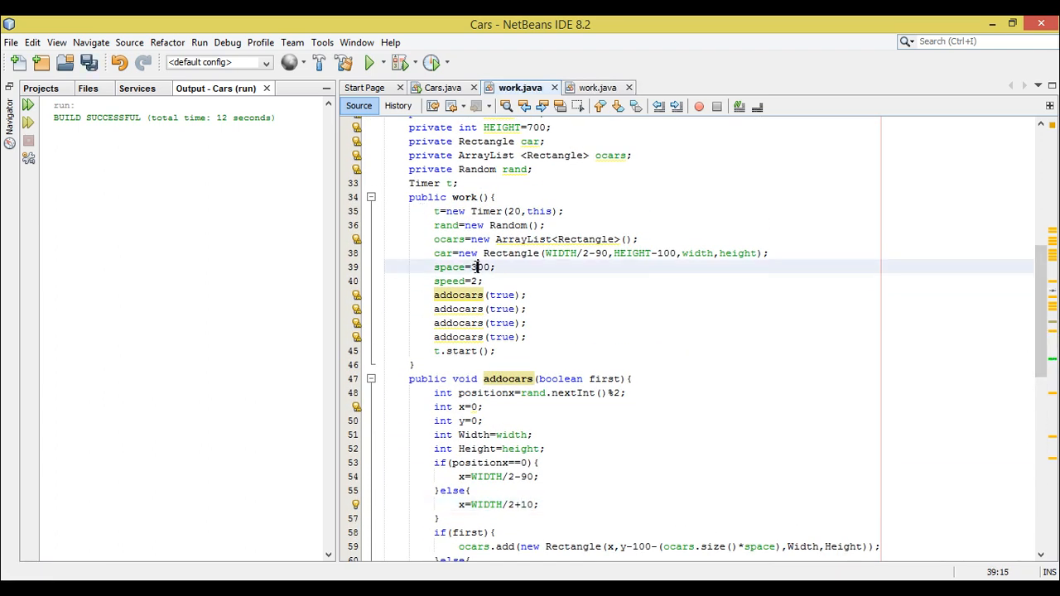
# - Run with spacing 300, add more addocars(true); lines for seven calls, rerun and close the game
pyautogui.click(365, 62)
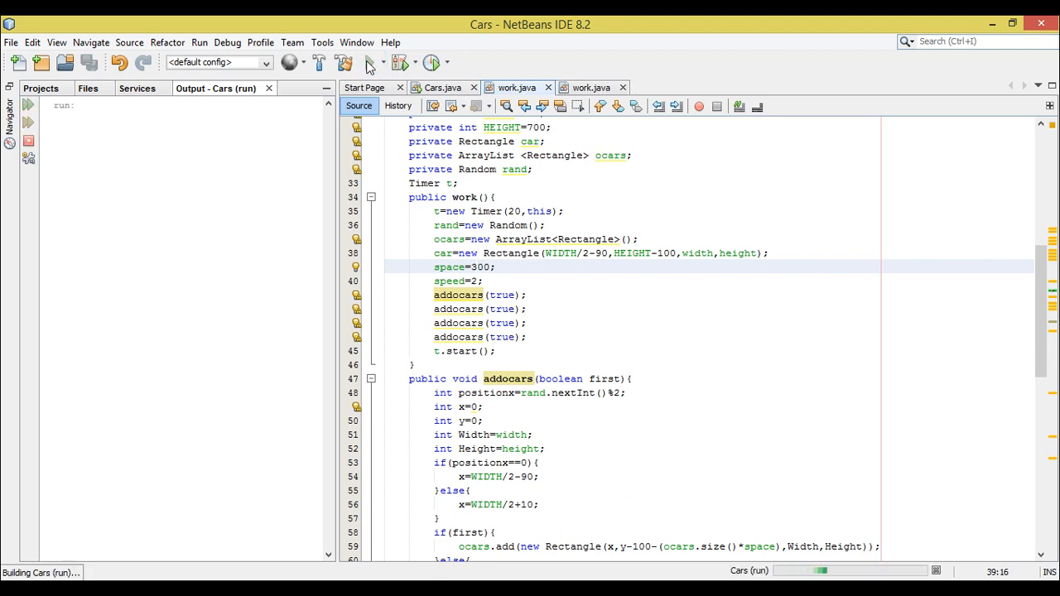
pyautogui.click(369, 63)
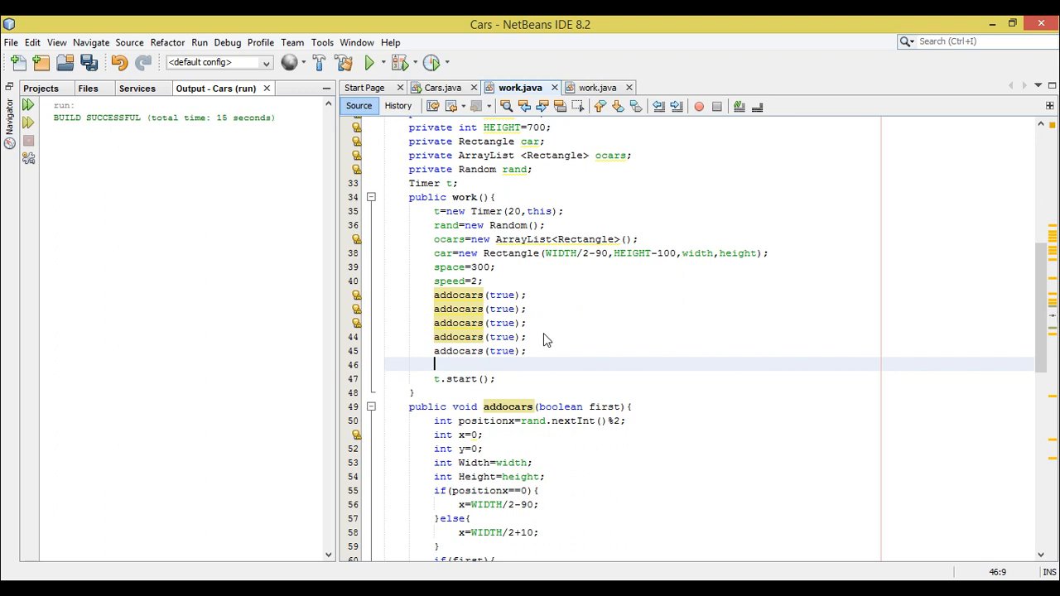
pyautogui.write('addocars(true);')
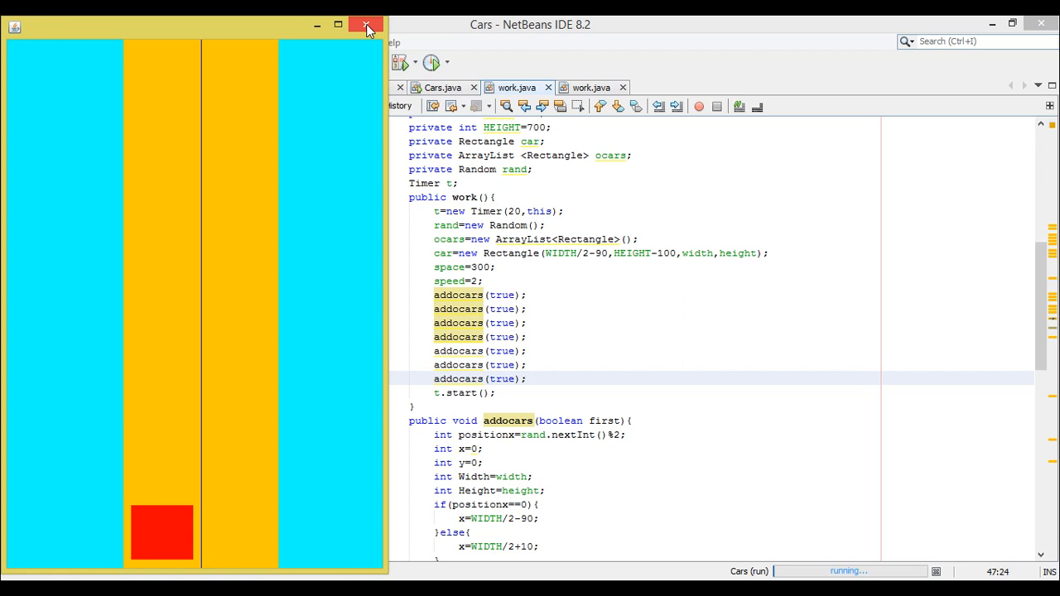
pyautogui.click(366, 25)
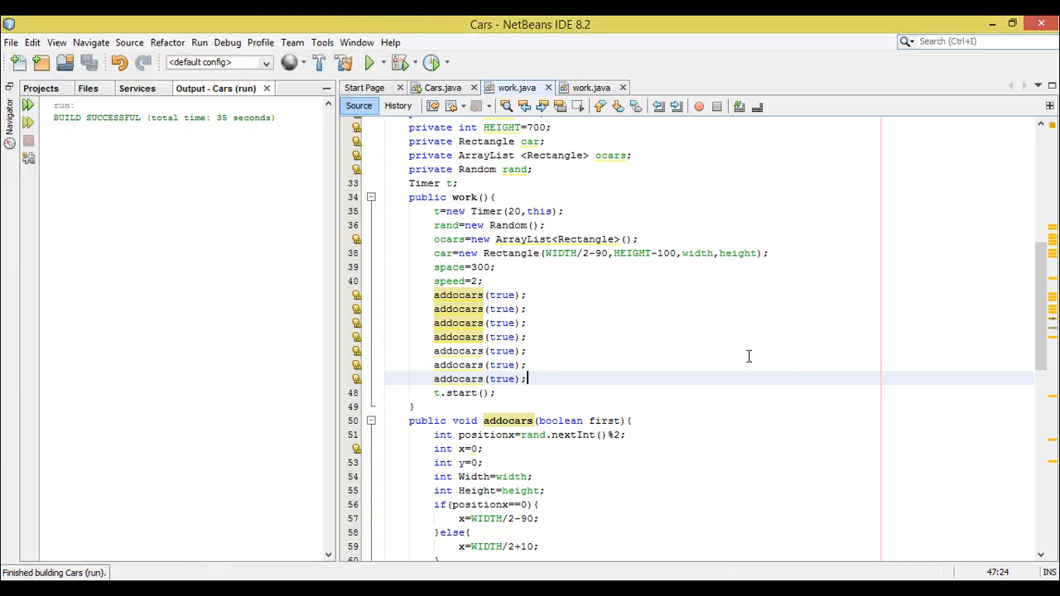
pyautogui.moveTo(594, 379)
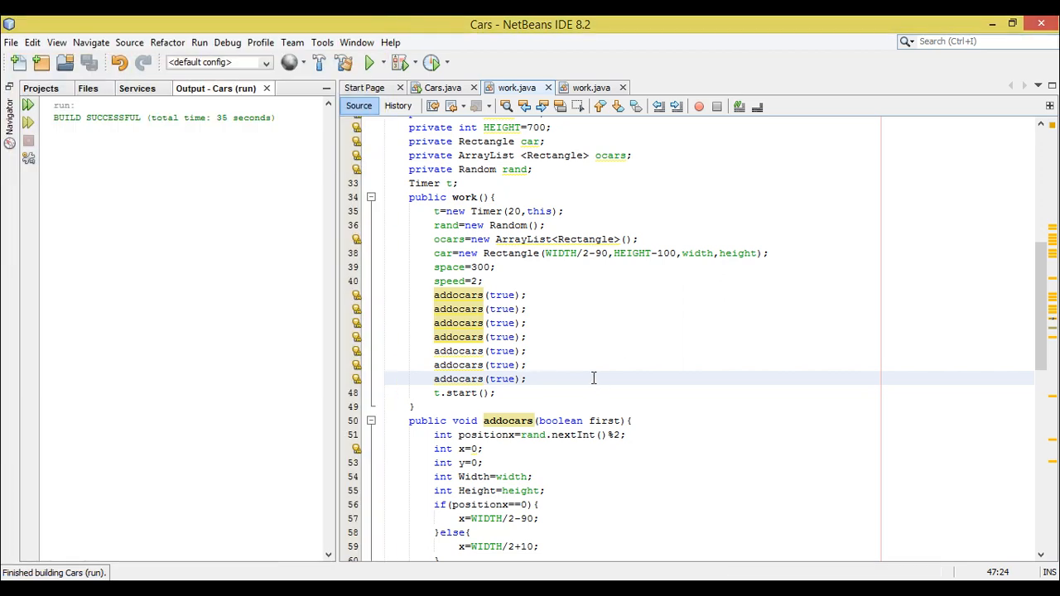
# - Switch to the Flopy_bid work.java and run its flappy bird game
pyautogui.click(591, 88)
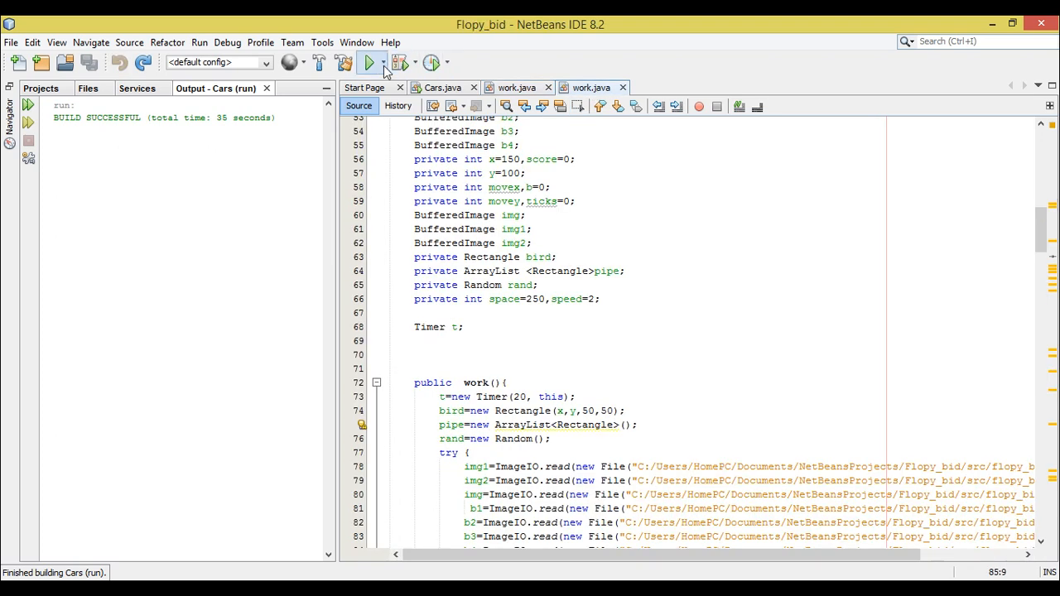
pyautogui.click(367, 62)
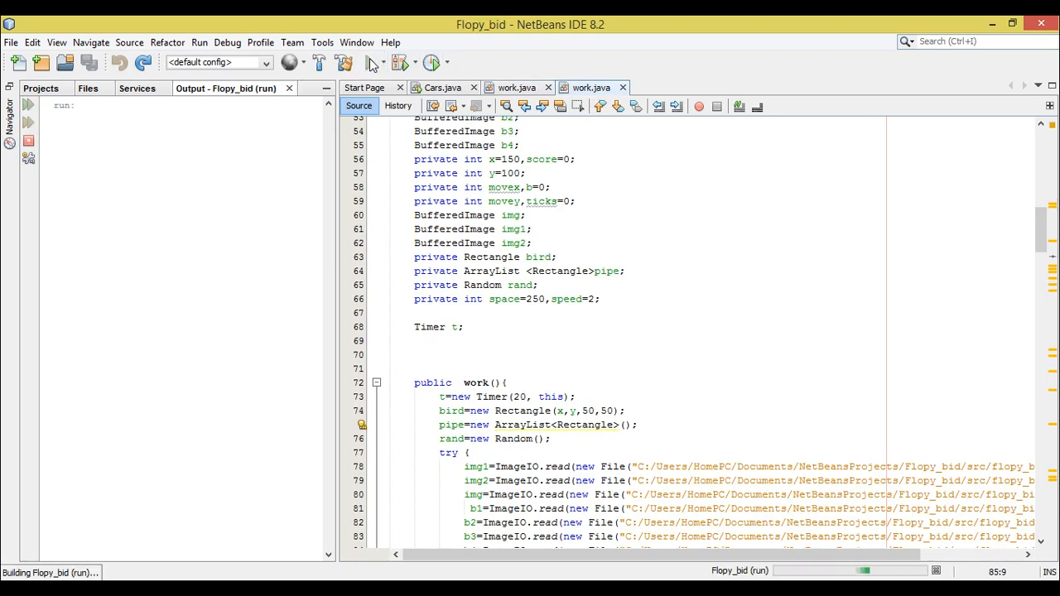
pyautogui.click(373, 63)
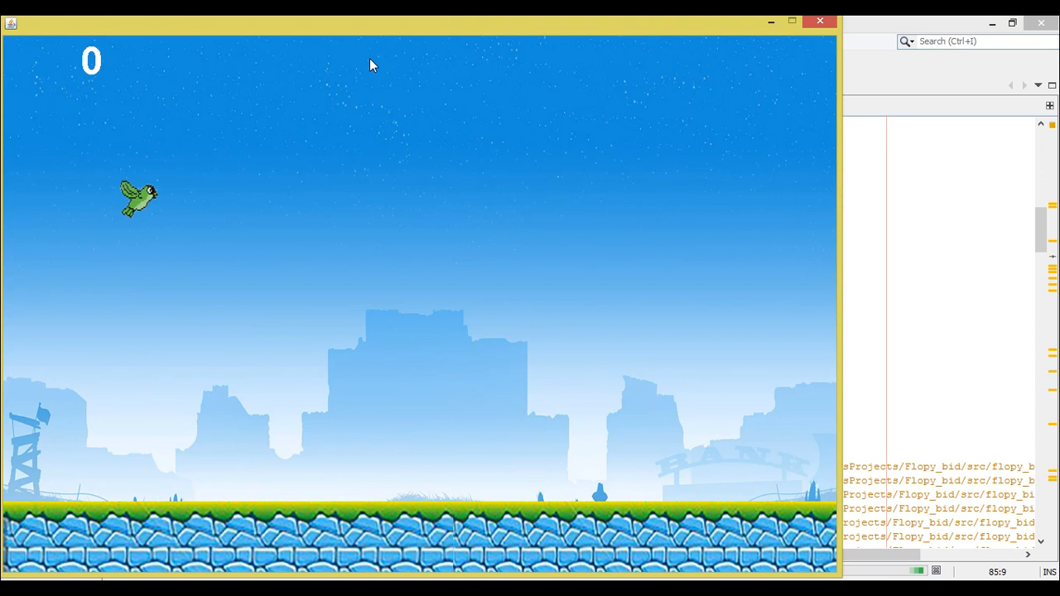